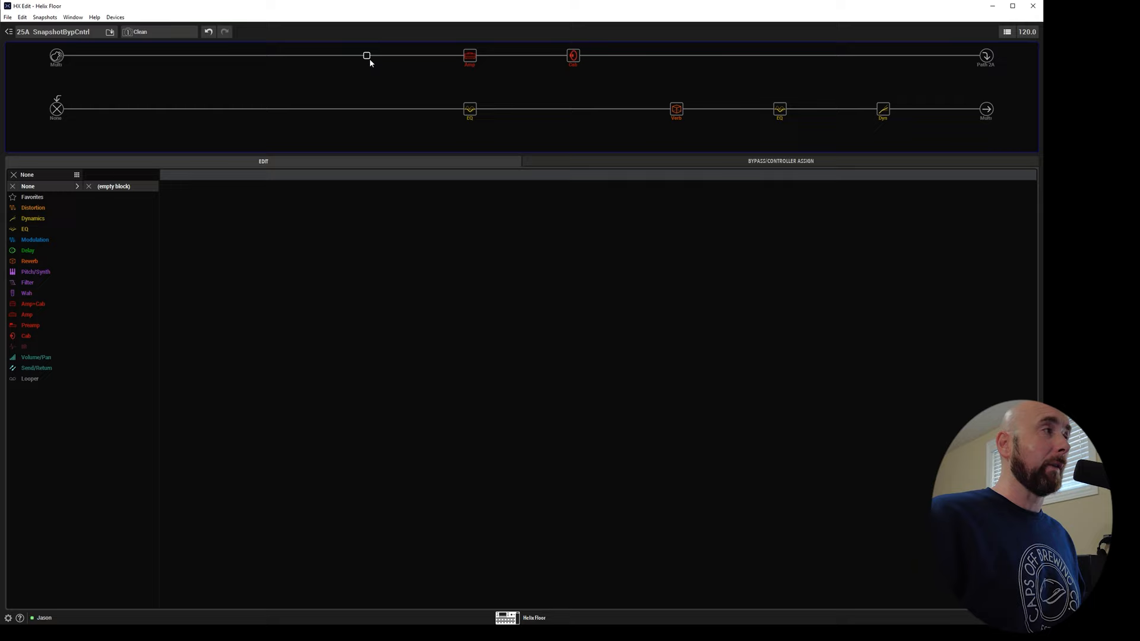
Stay on the Clean snapshot and select the empty slot on Path 1 for a new block.
click(137, 31)
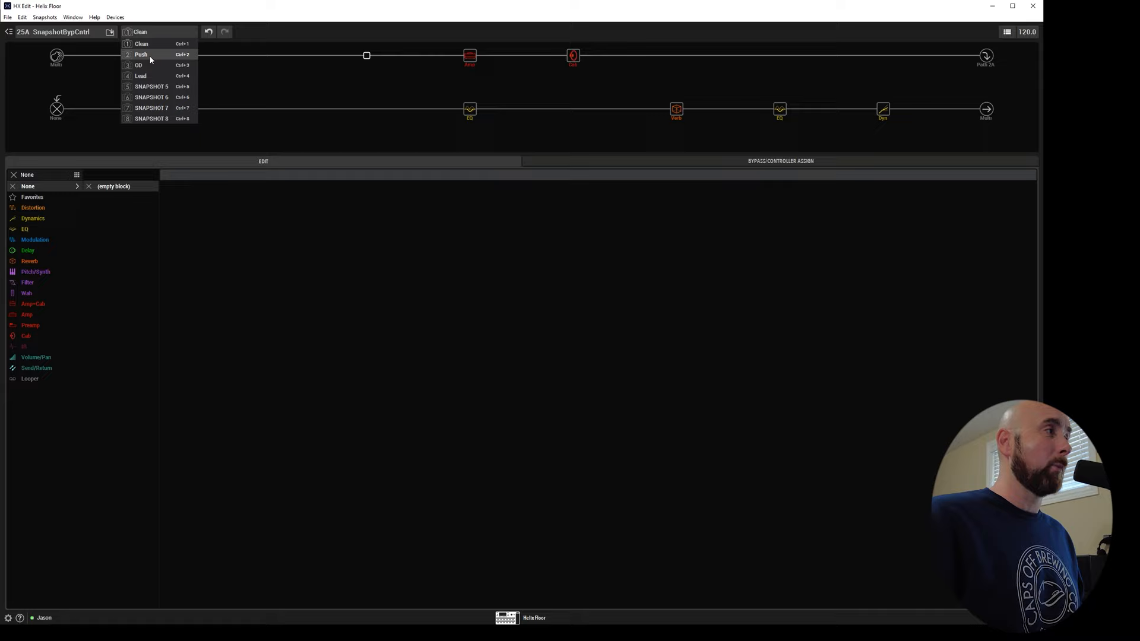
click(141, 42)
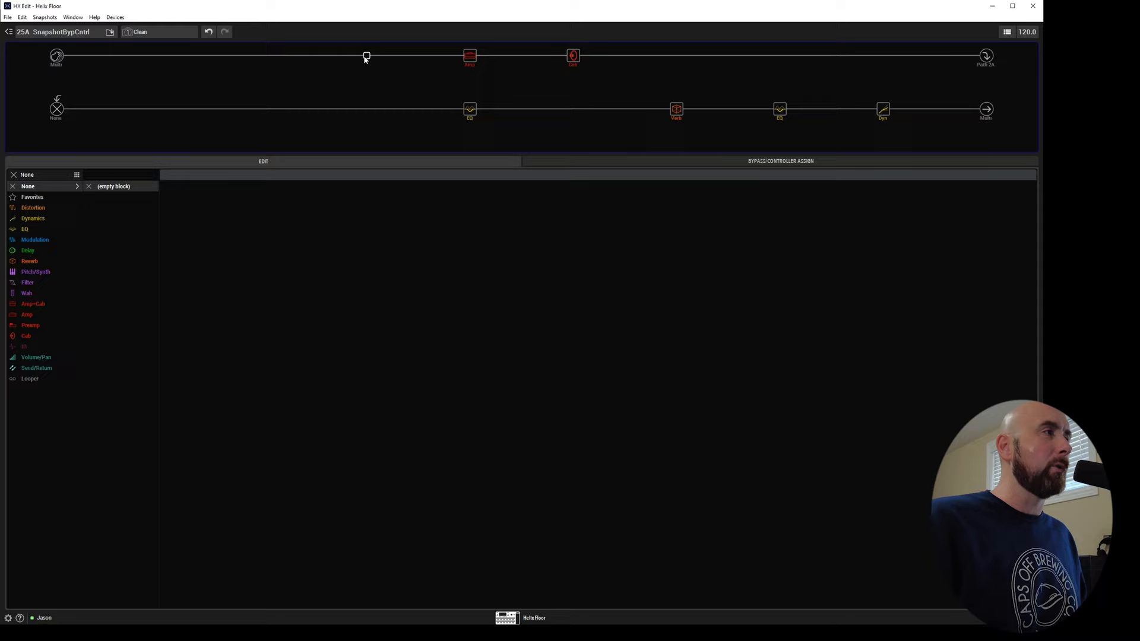
click(33, 206)
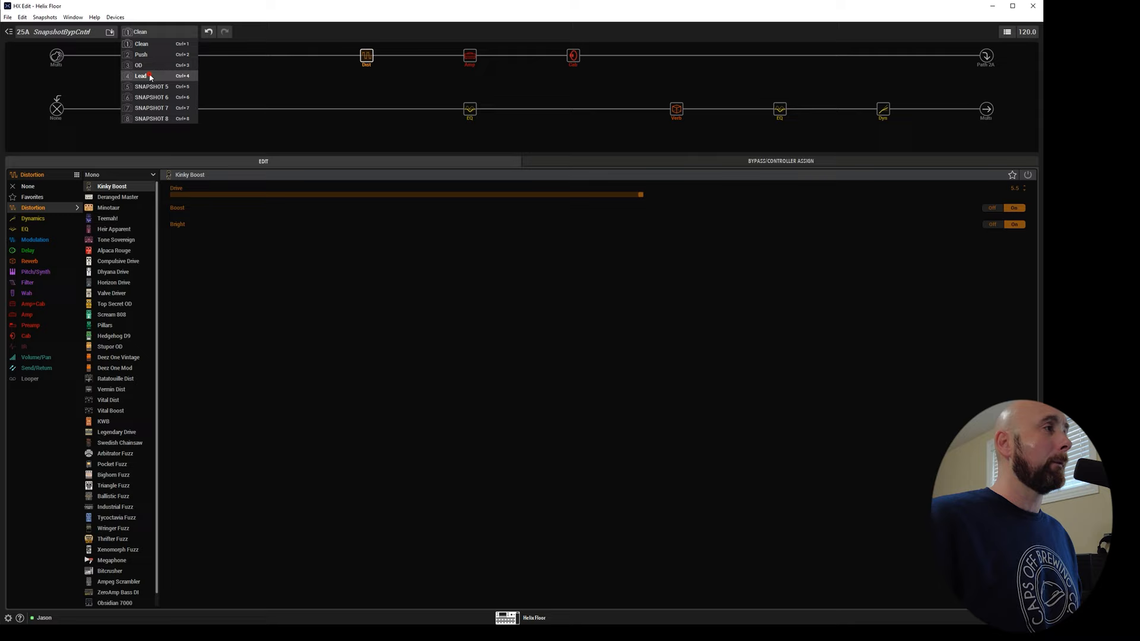
Make the OD snapshot active on preset 25A.
click(138, 64)
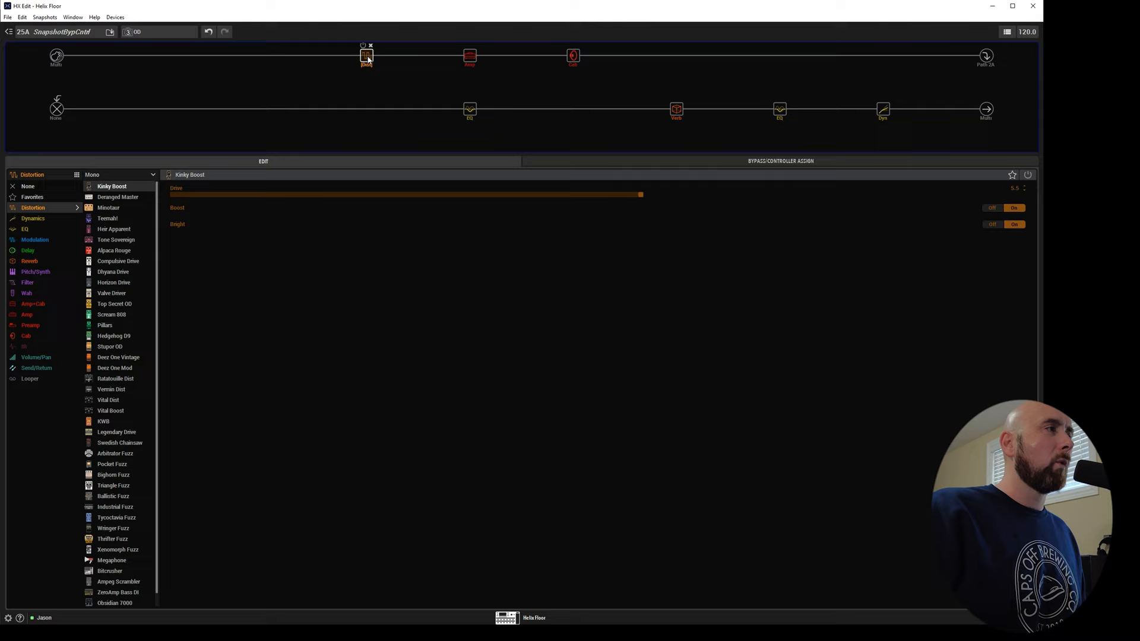
right_click(366, 56)
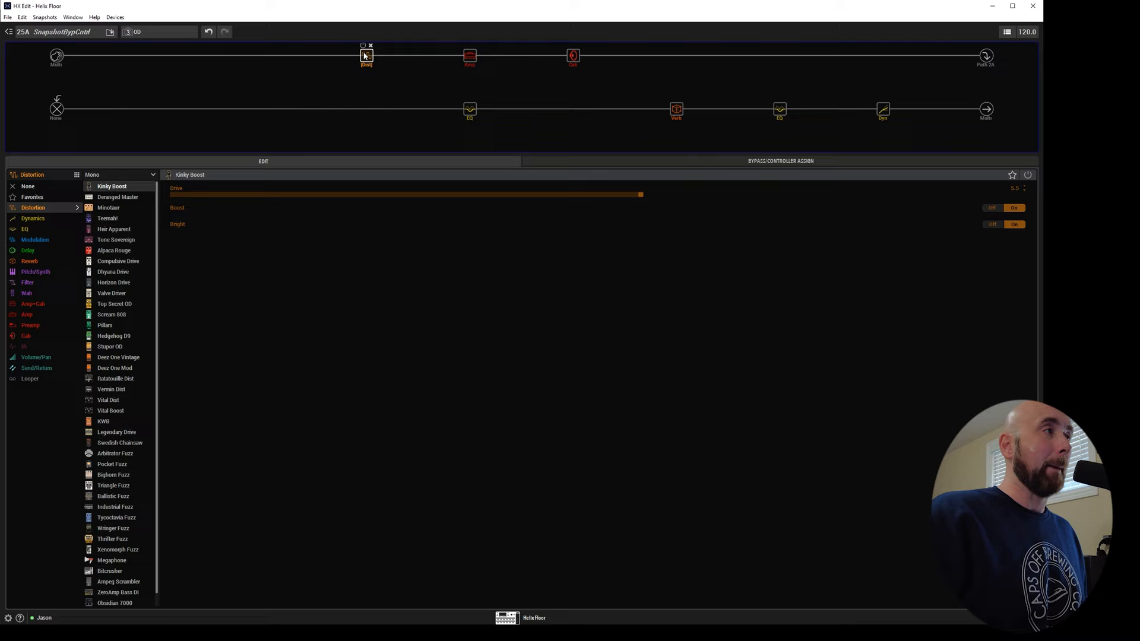
Cycle through Lead and the neighbouring snapshots to compare the Kinky Boost bypass state.
click(158, 31)
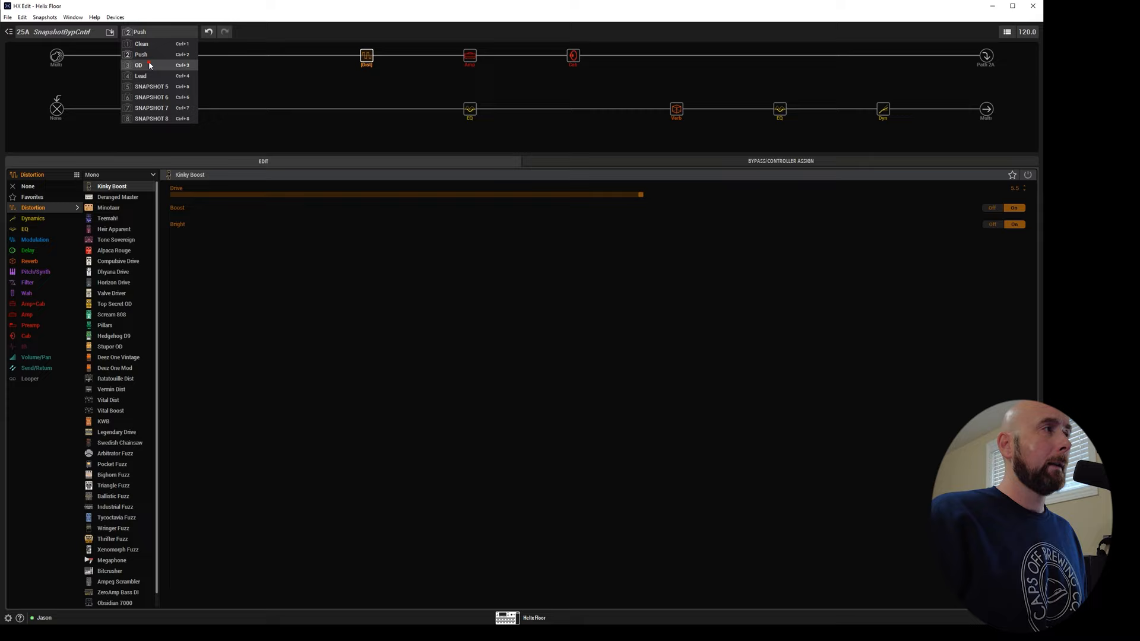
click(140, 76)
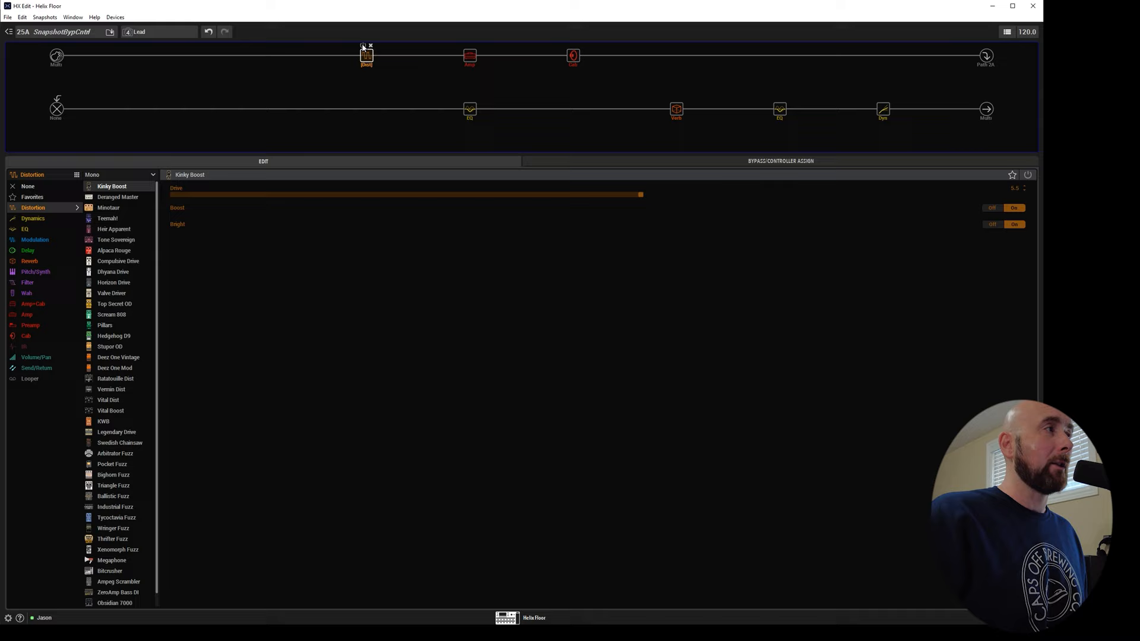
click(138, 31)
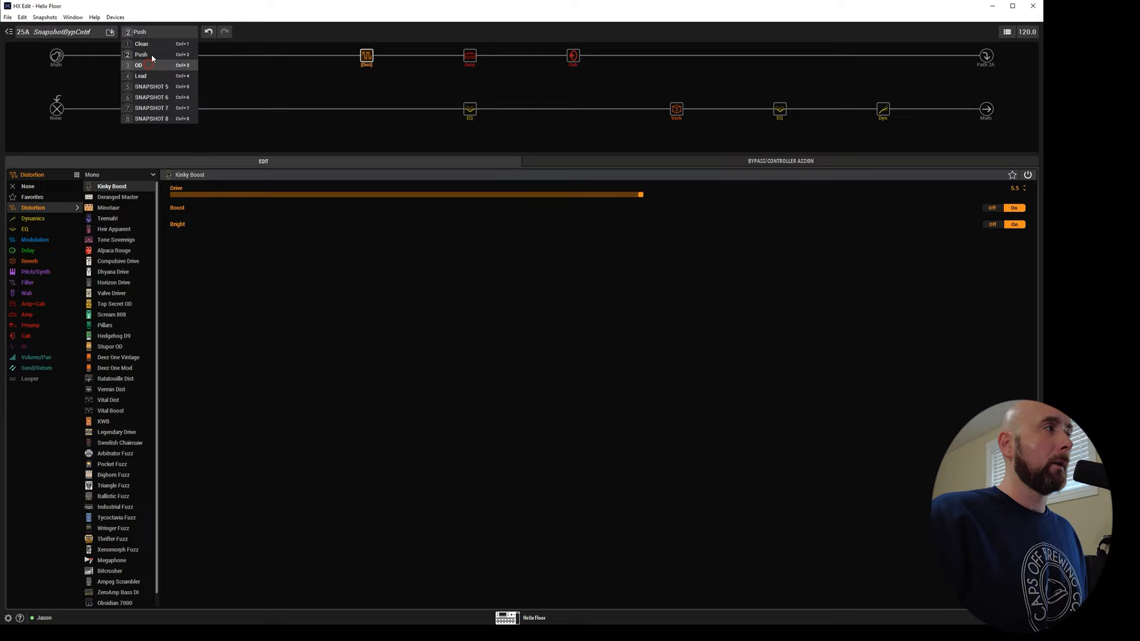
click(140, 76)
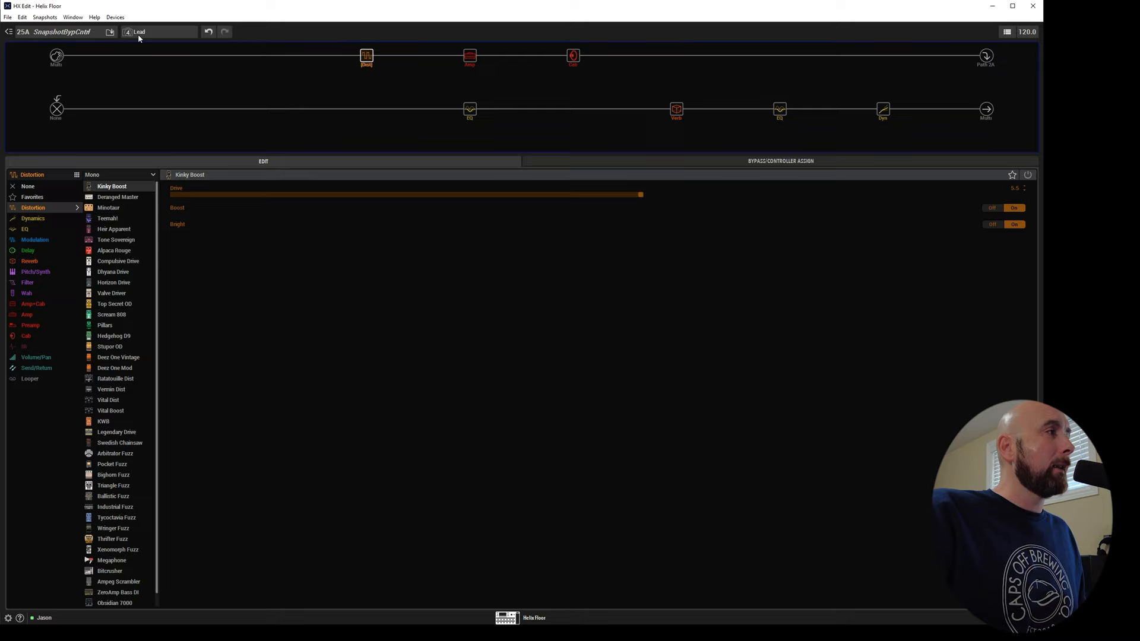
click(138, 30)
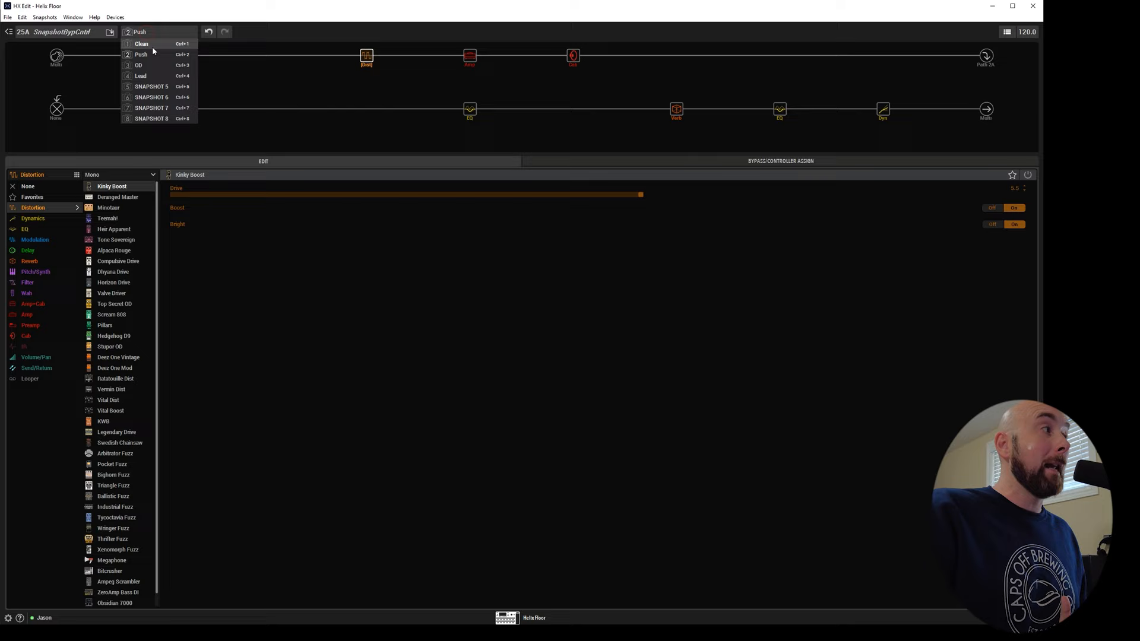
Return to the Clean snapshot before choosing the Path 2 slot.
click(141, 44)
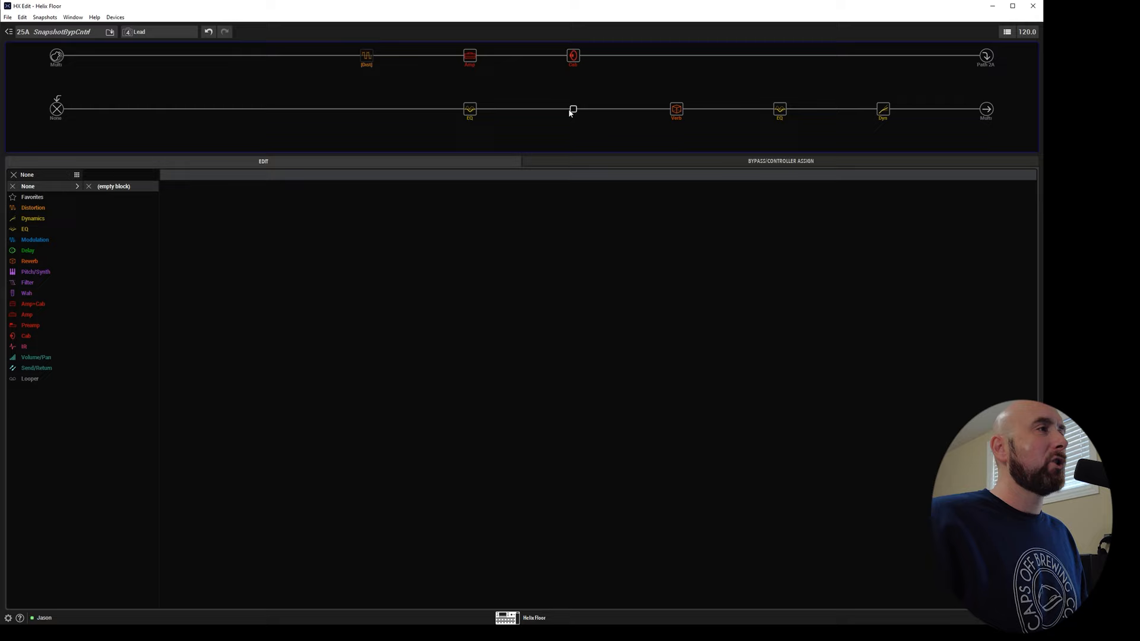
Load the Transistor Tape delay into the Path 2 slot, then remove it again.
click(28, 251)
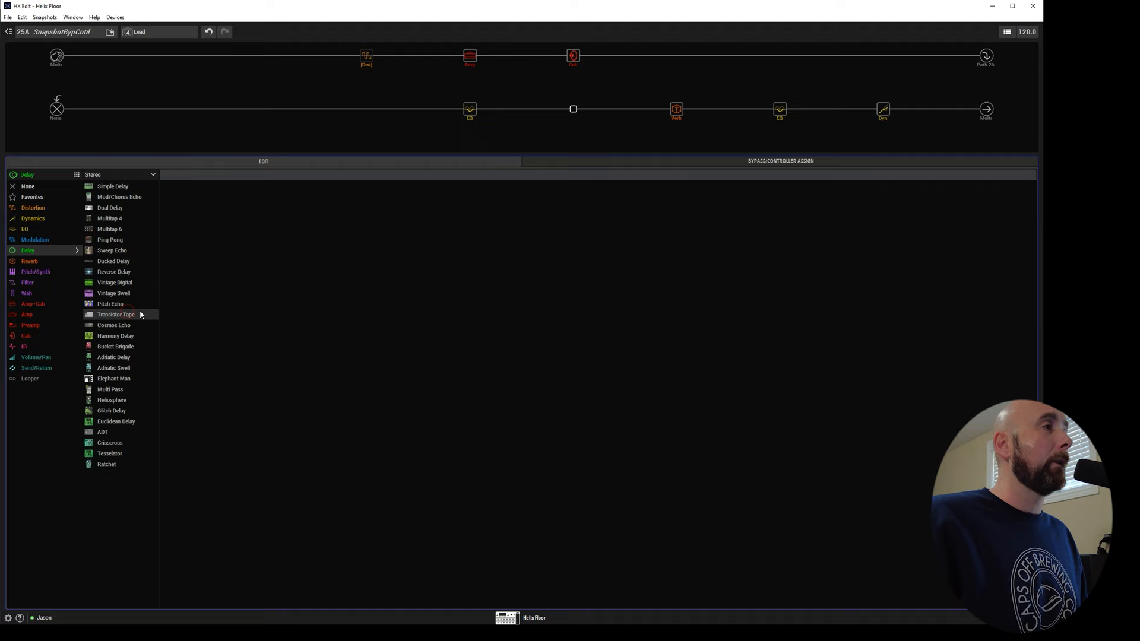
click(115, 314)
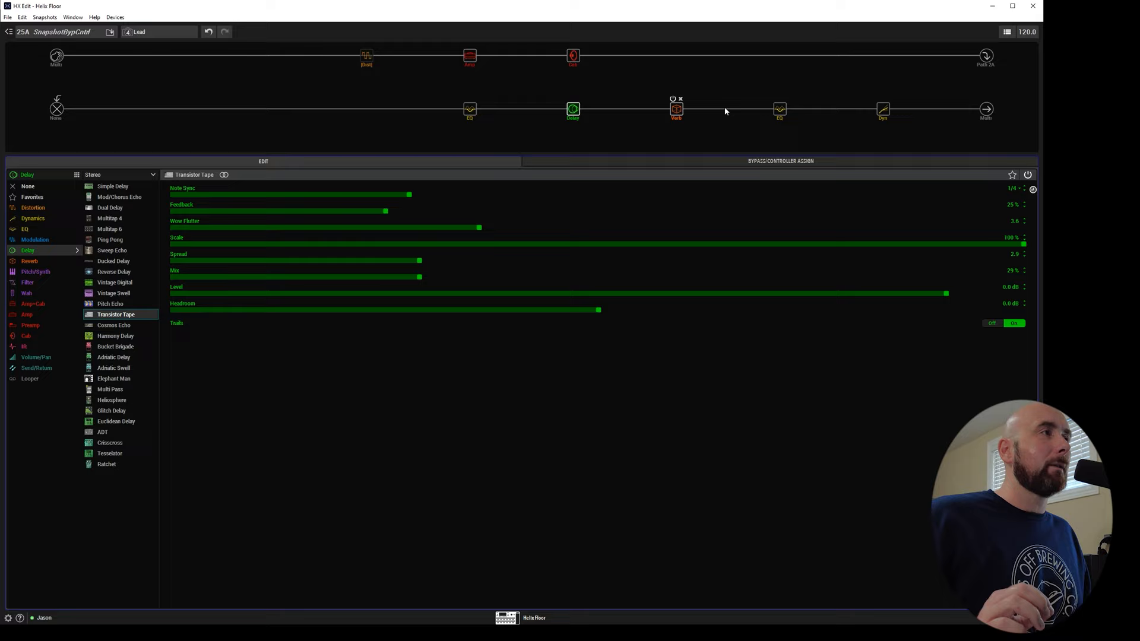
click(572, 108)
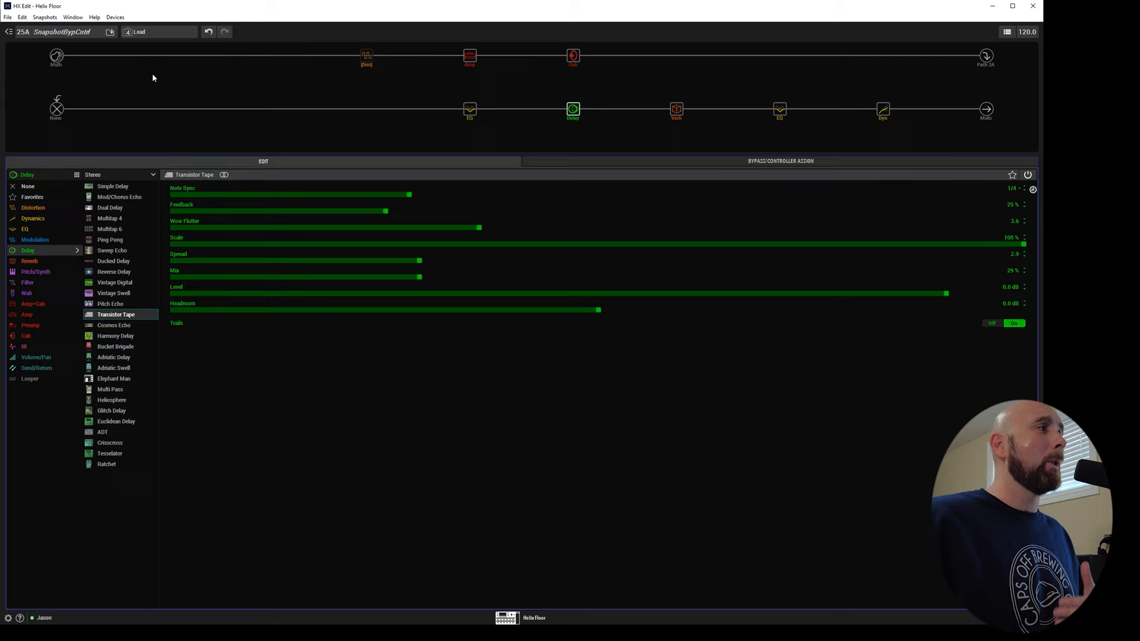
click(157, 31)
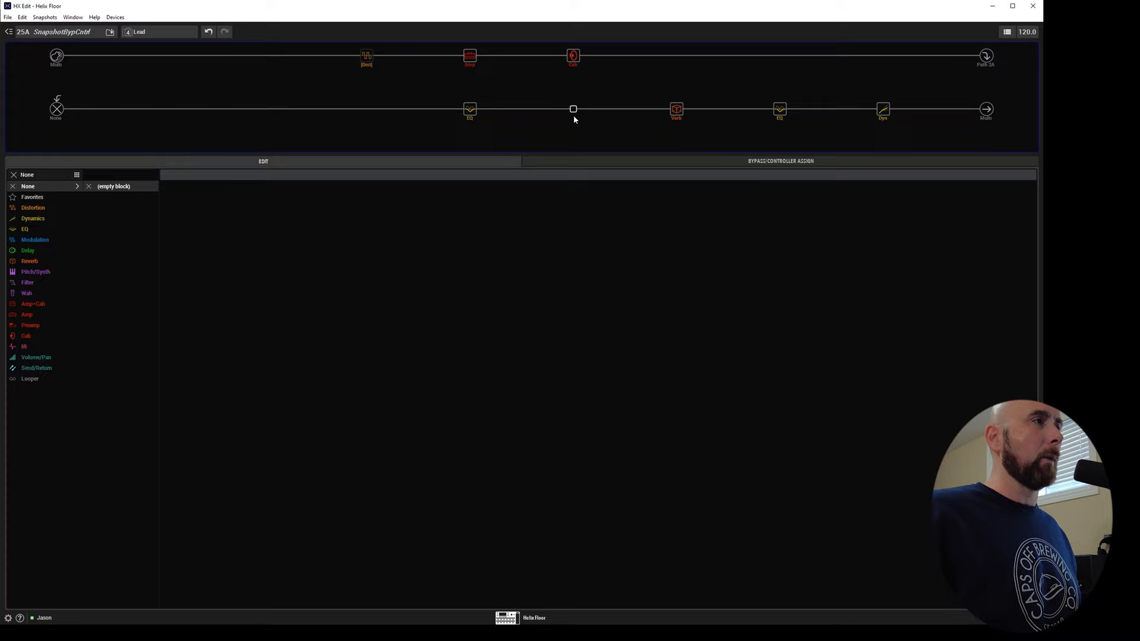
Restore the Transistor Tape delay between the EQ and Verb on Path 2.
click(27, 251)
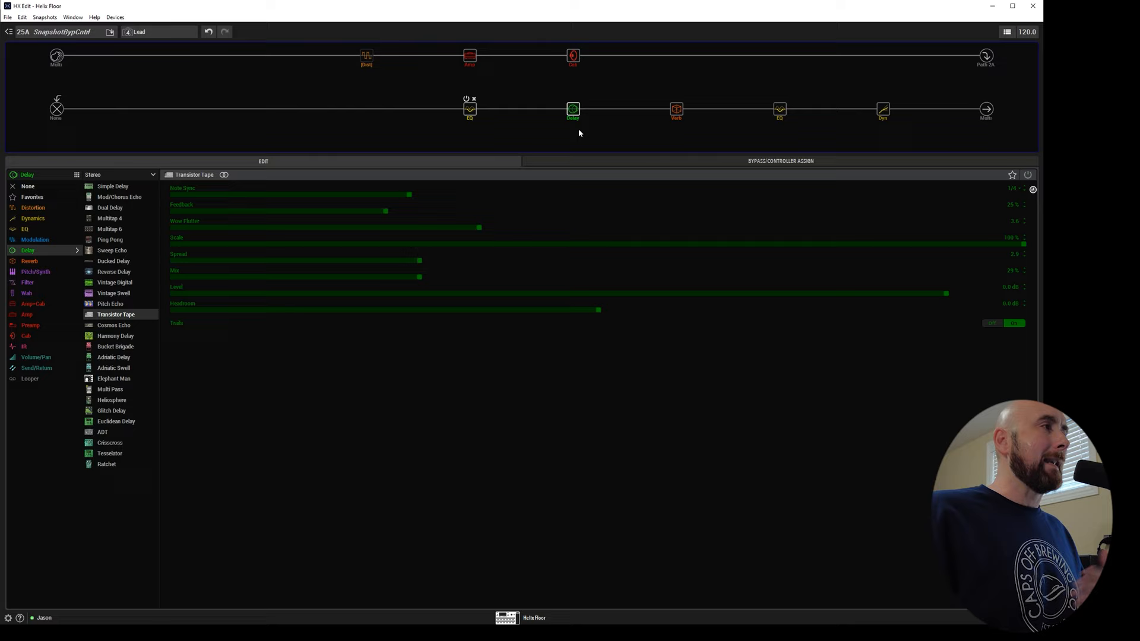
Check Snapshot 5, then return to Lead with the Transistor Tape delay enabled.
right_click(572, 109)
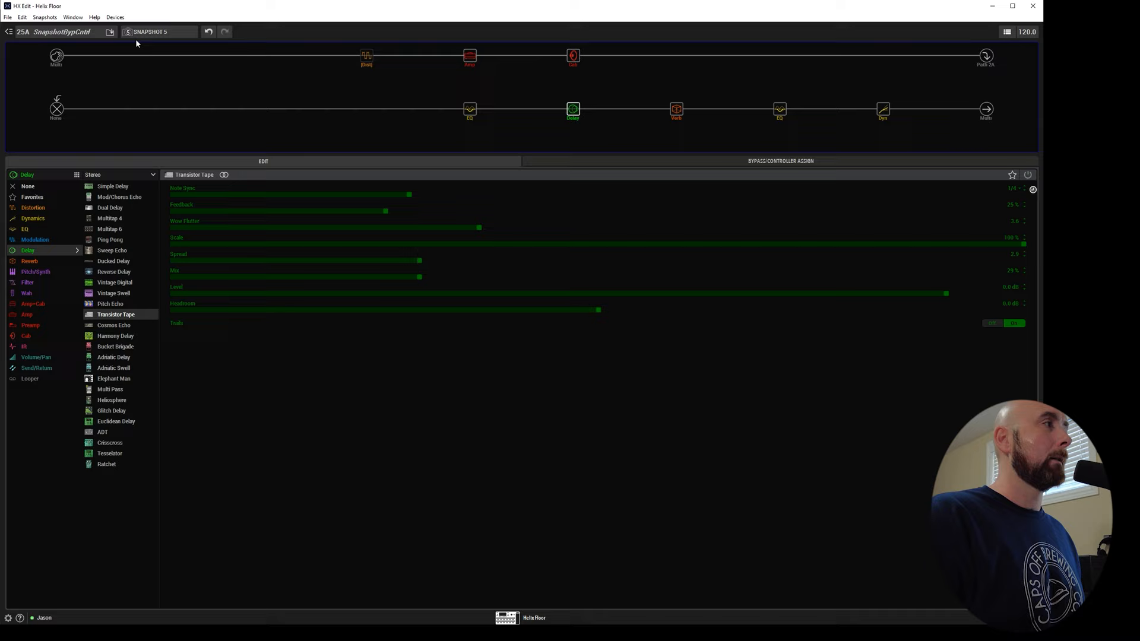
click(160, 31)
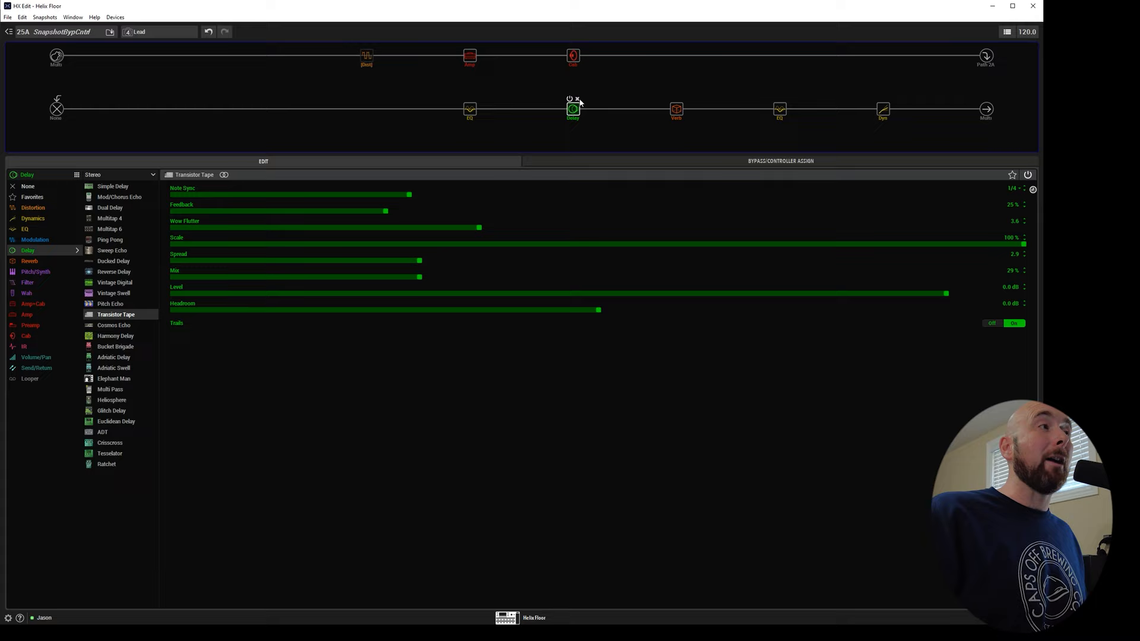
Delete the delay block and reload Transistor Tape into the same Path 2 slot.
click(572, 108)
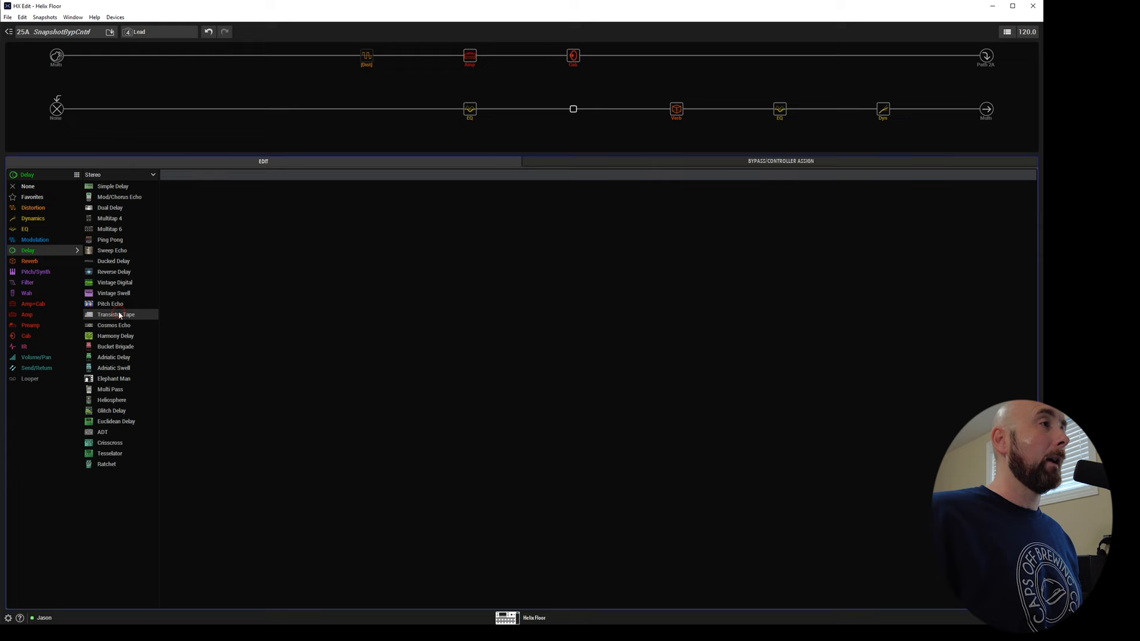
click(115, 314)
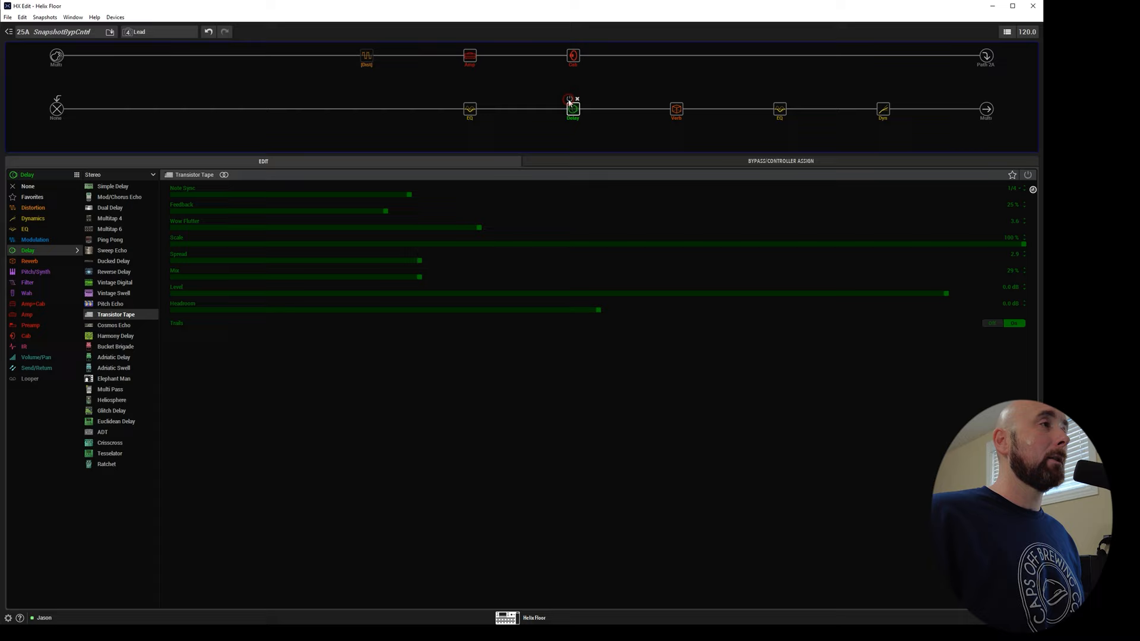